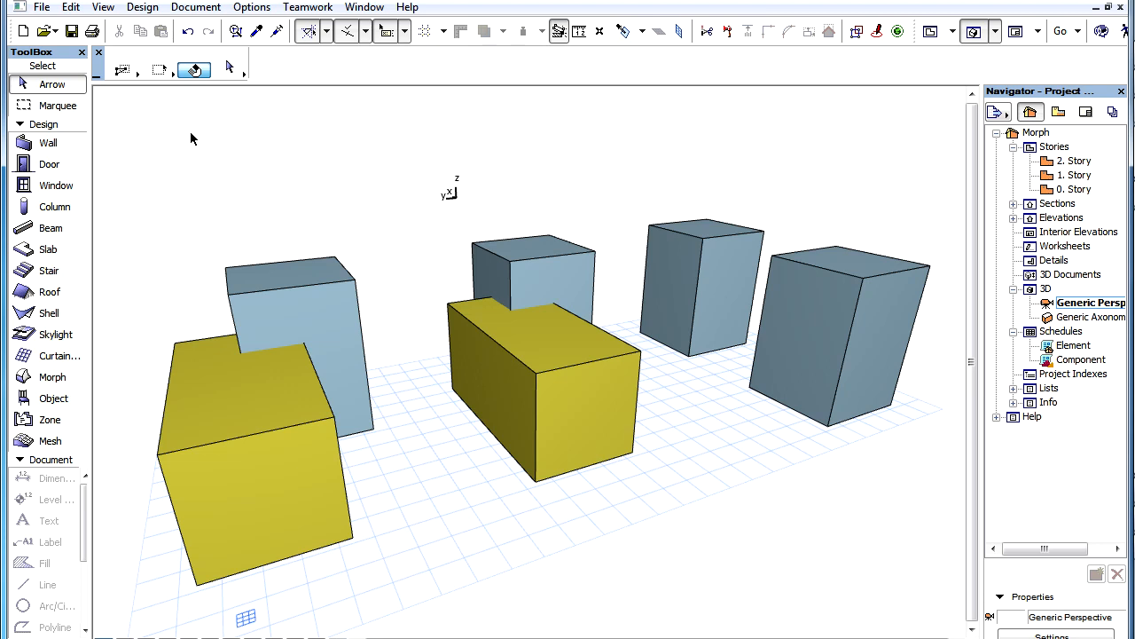
Select the middle yellow Morph box in the 3D window.
left_click(523, 386)
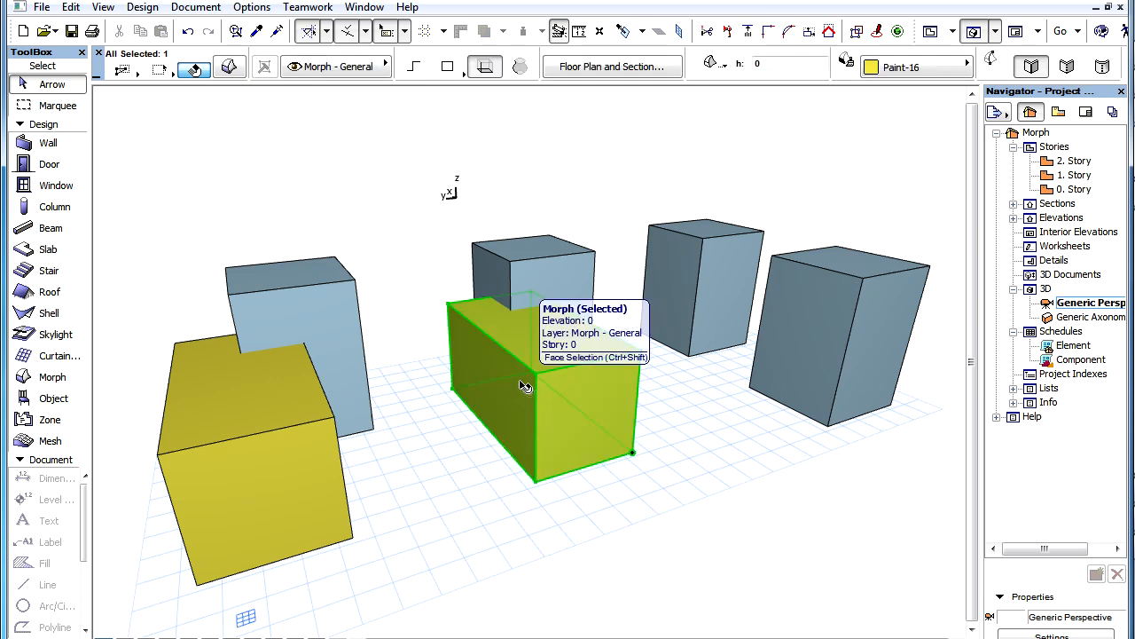
left_click(143, 7)
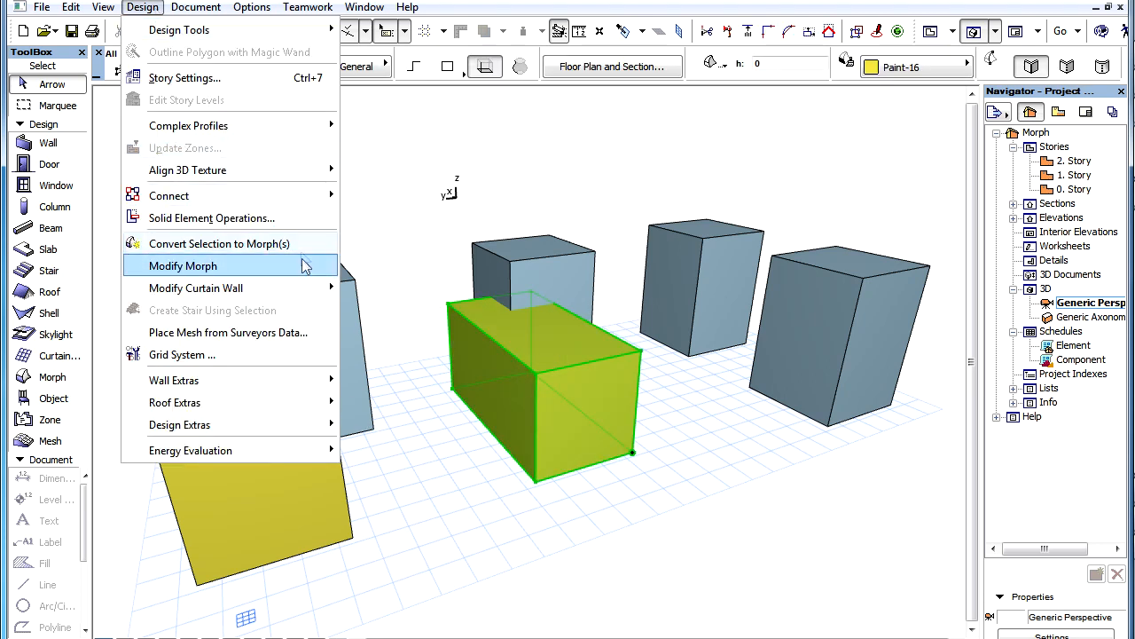
mouse_move(183, 266)
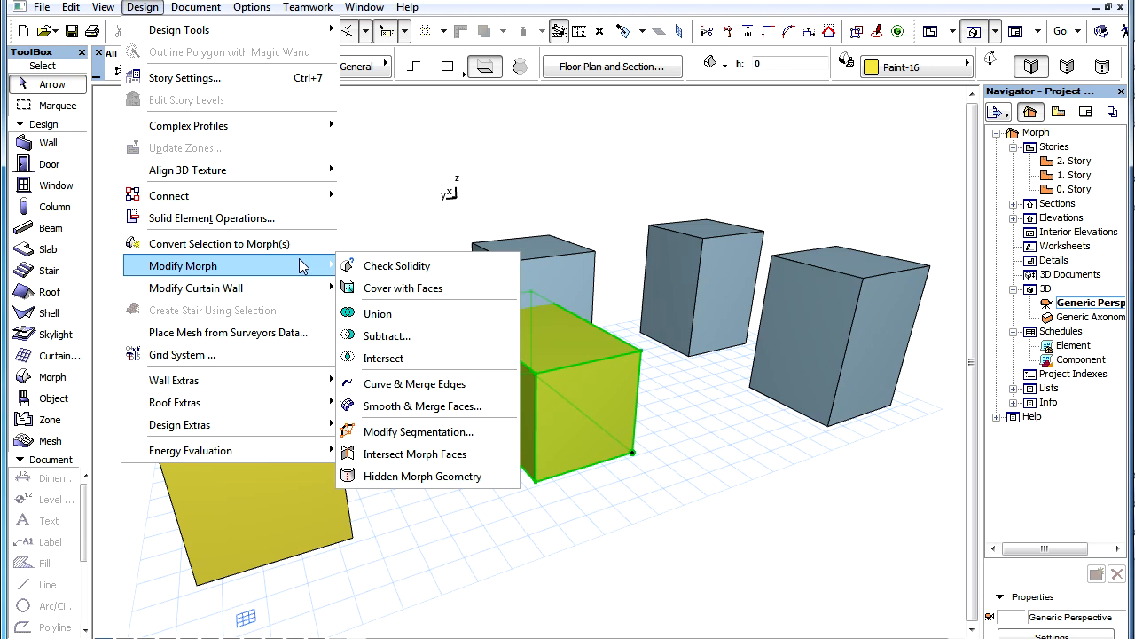
mouse_move(471, 322)
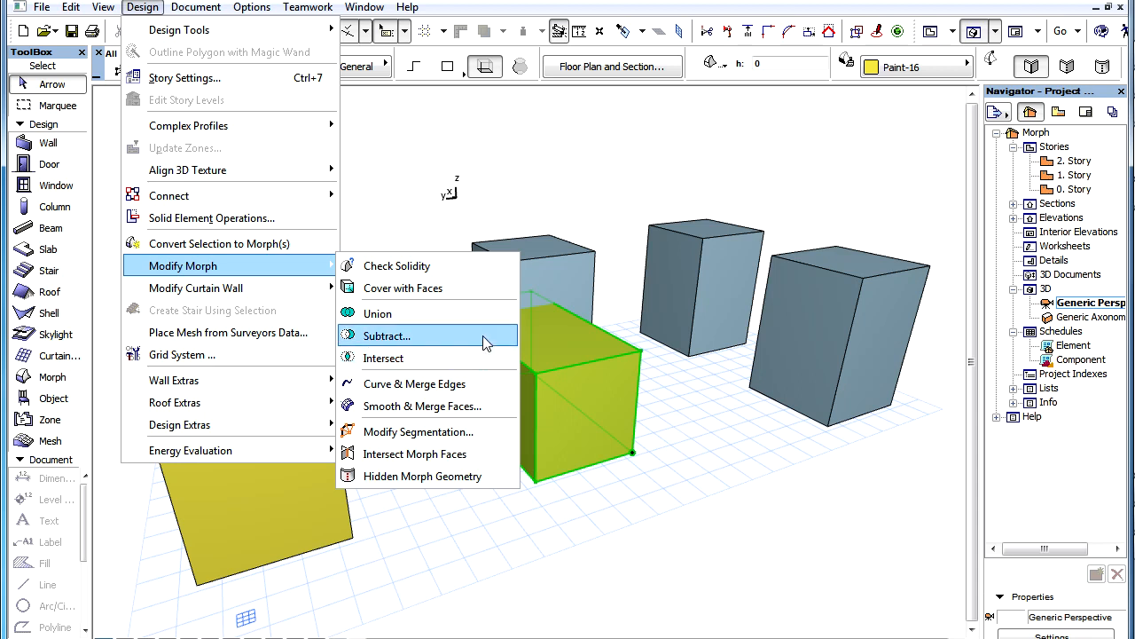
mouse_move(377, 313)
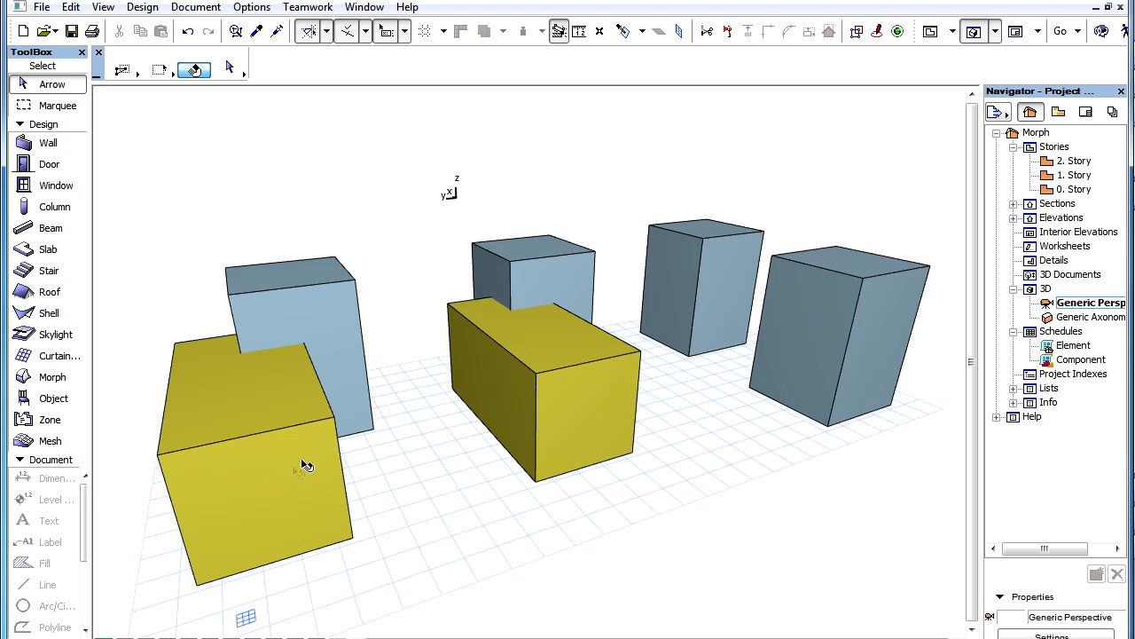
Select the large front-left yellow Morph box instead.
left_click(306, 464)
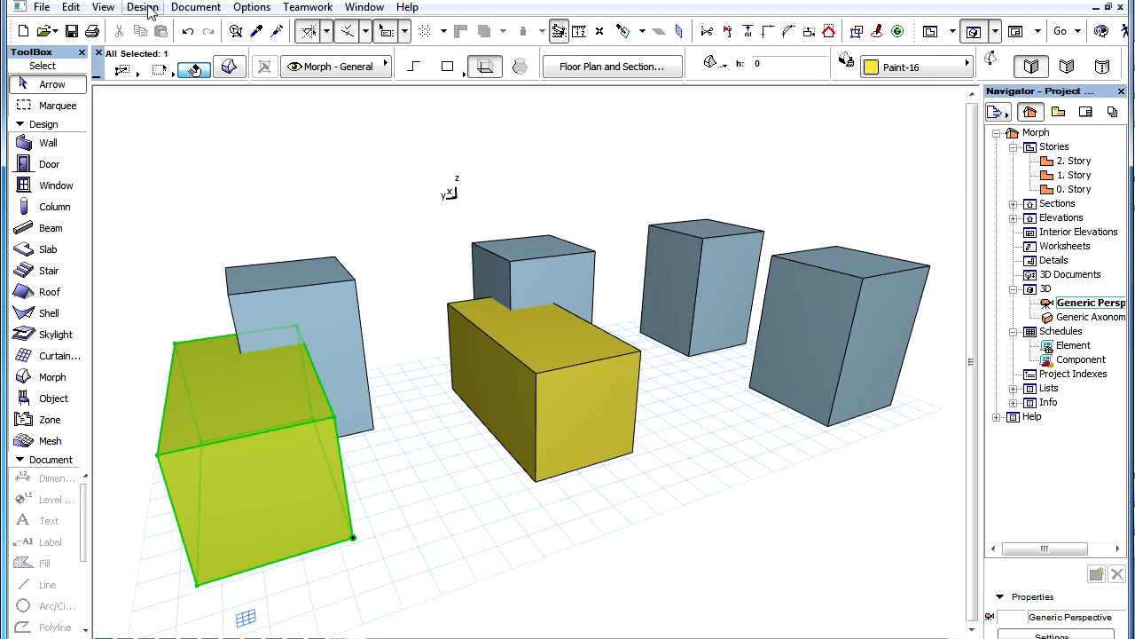
Start Design > Modify Morph > Union with the front-left yellow box as target.
left_click(143, 7)
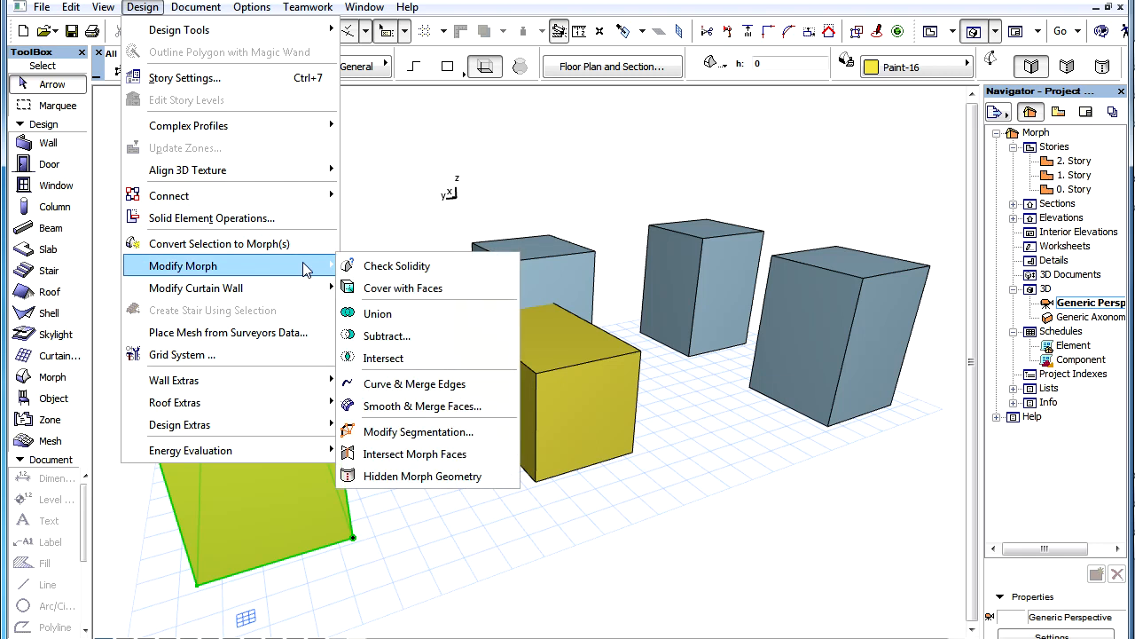
mouse_move(484, 317)
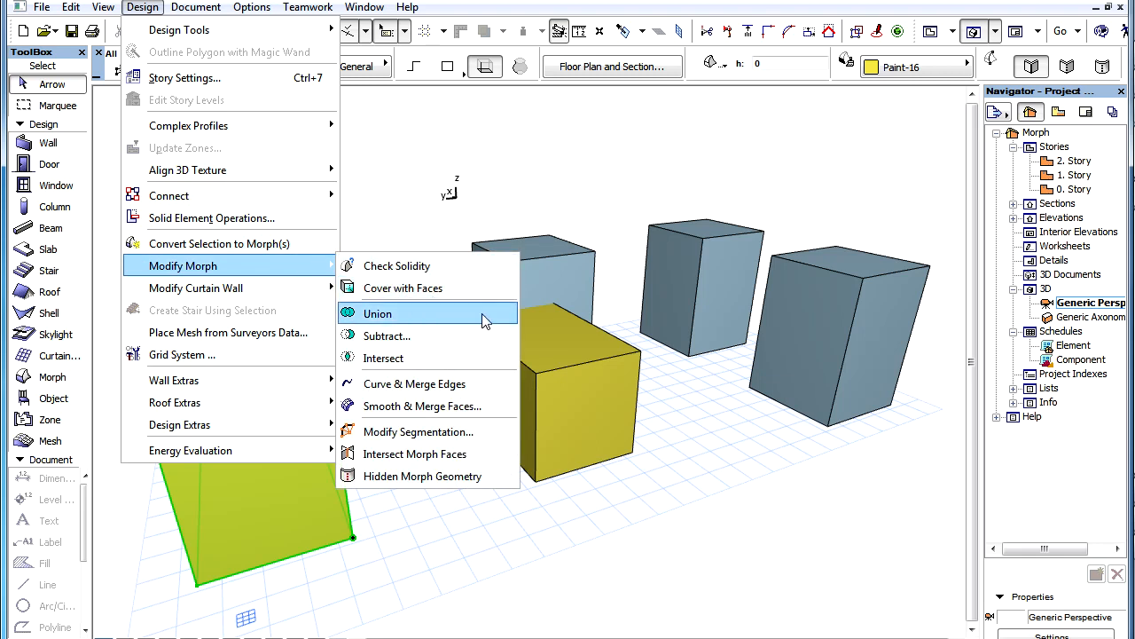
left_click(378, 314)
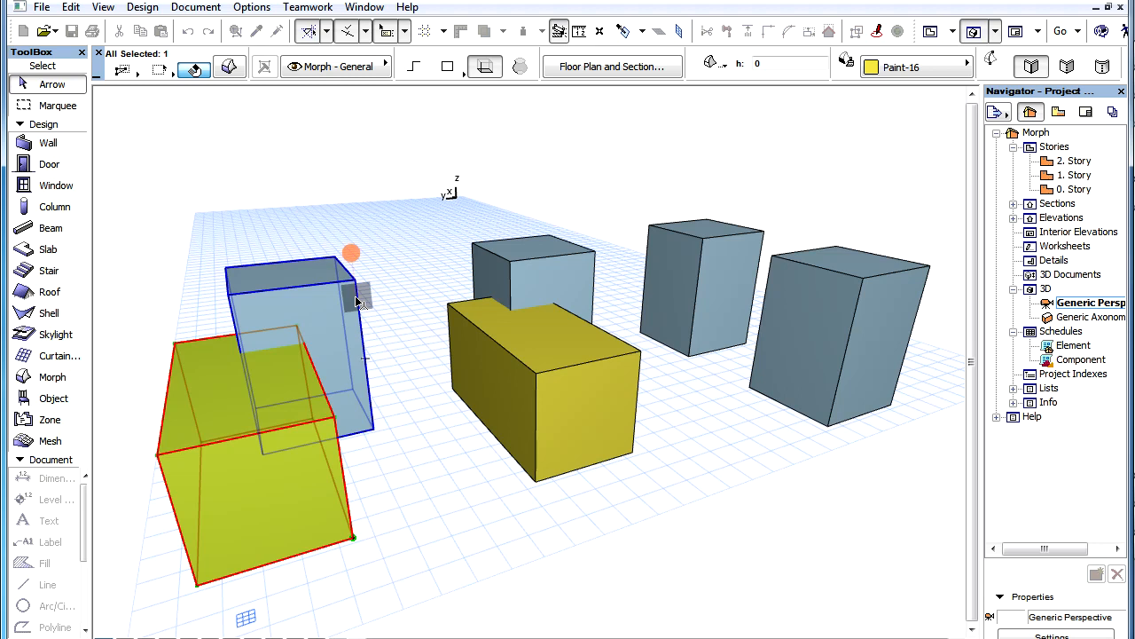
Pick the tall pale blue box to merge it, then select the combined morph.
left_click(435, 420)
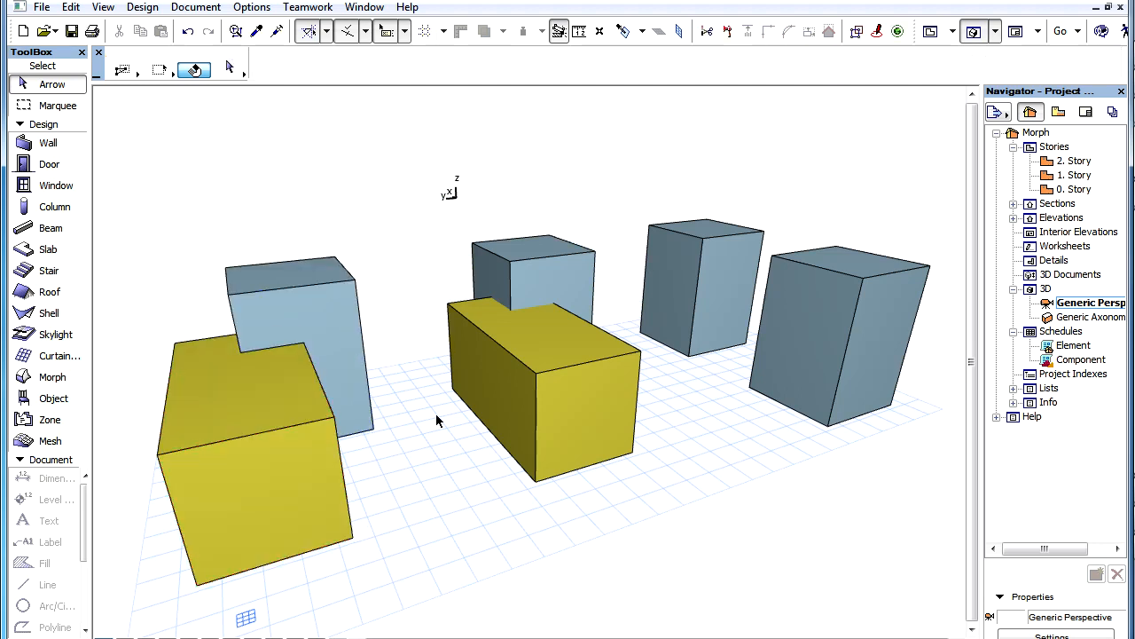
mouse_move(364, 322)
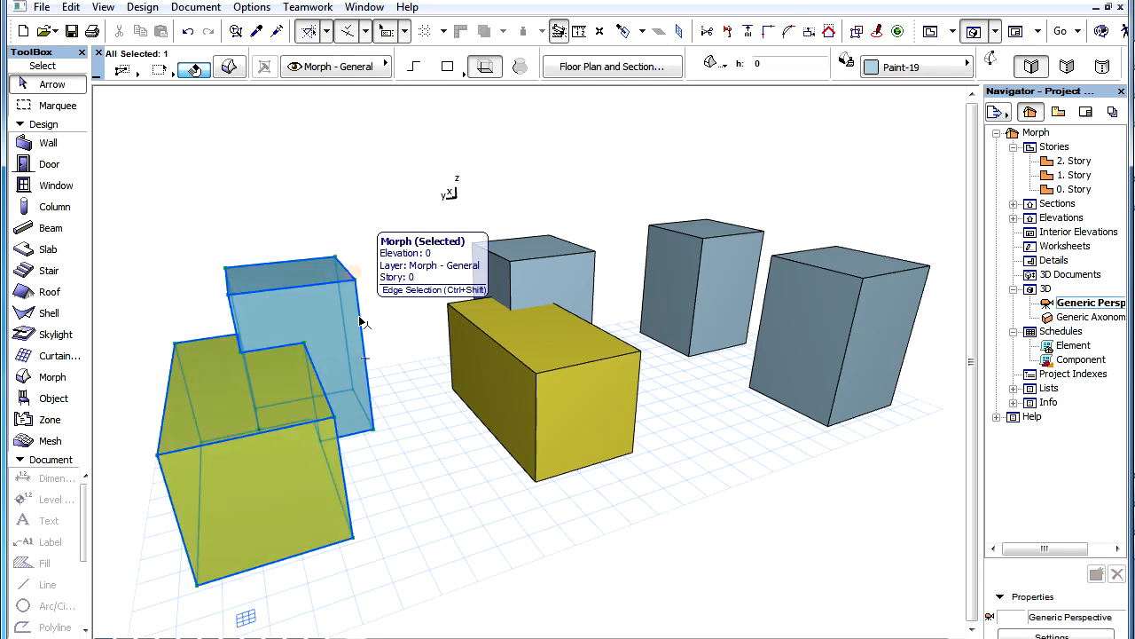
left_click(408, 369)
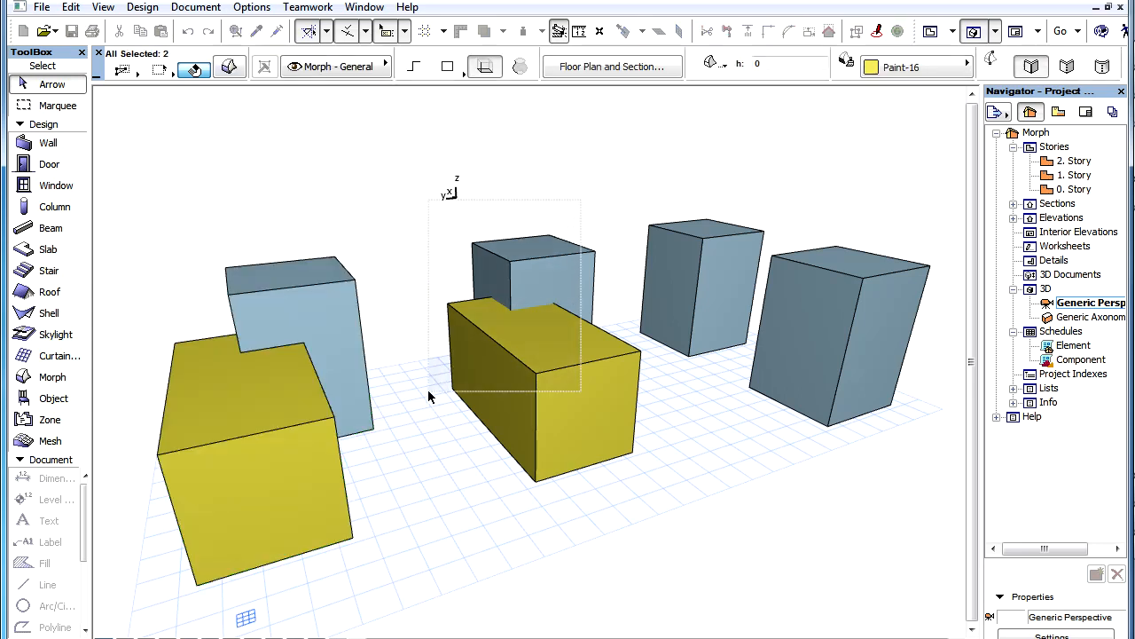
Run Design > Modify Morph on the middle yellow box and its blue neighbour.
left_click(142, 7)
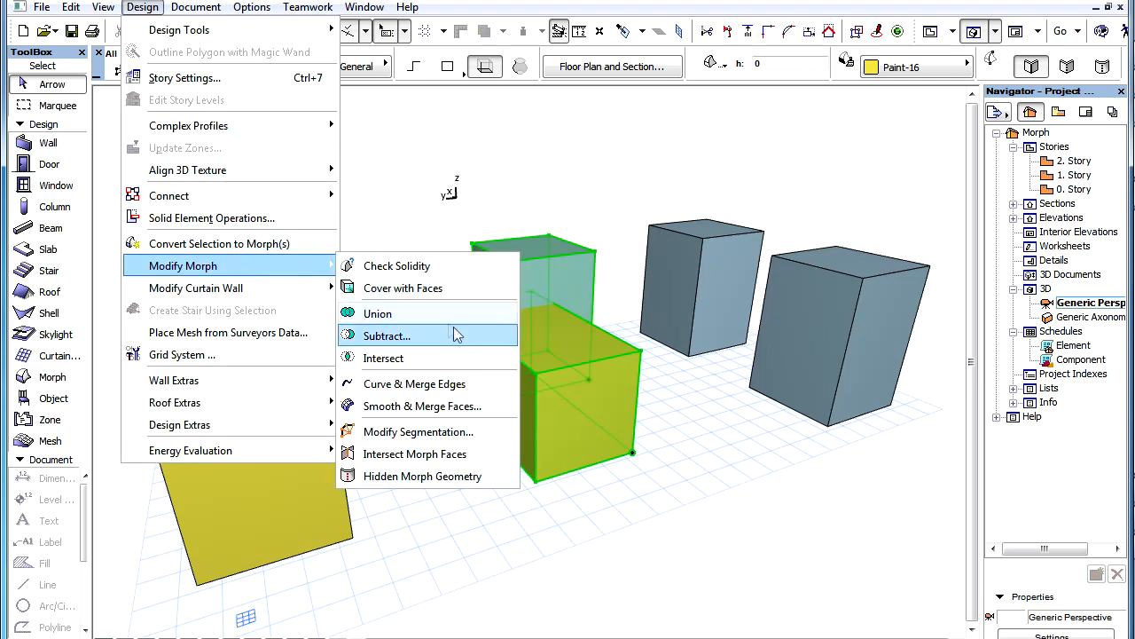
left_click(386, 335)
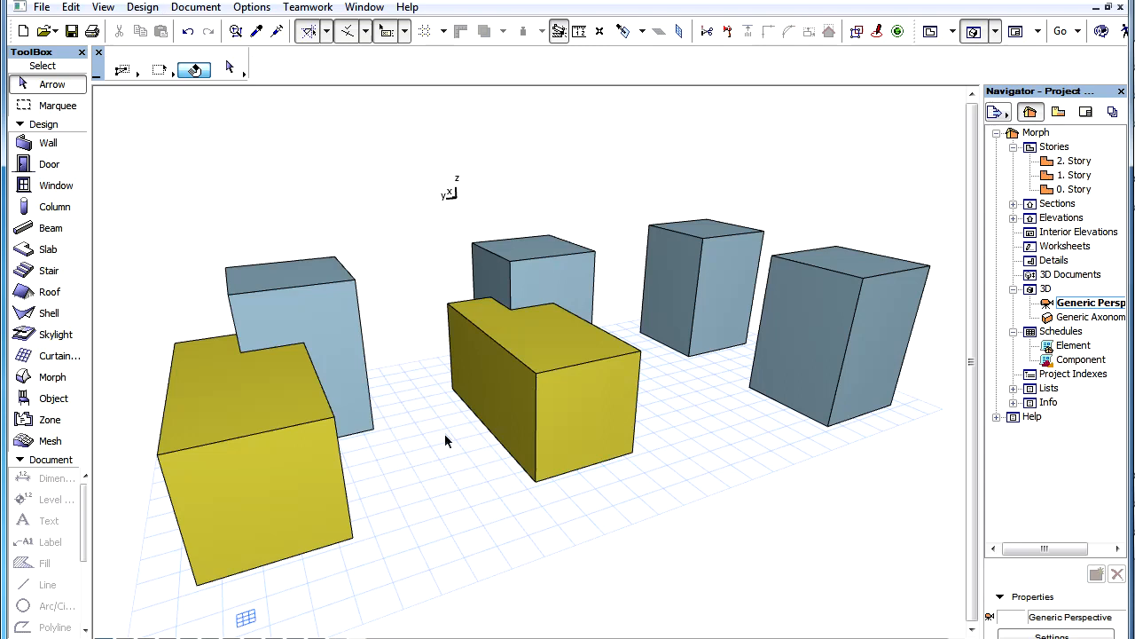
mouse_move(504, 417)
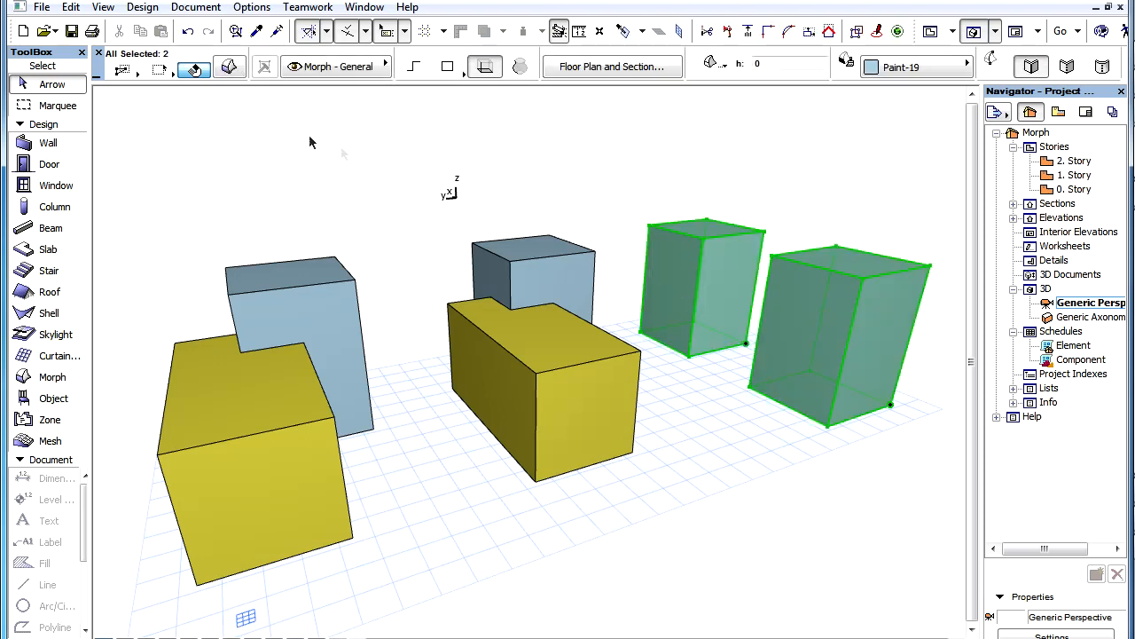
Apply Design > Modify Morph > Union to the two dark right-hand boxes.
left_click(143, 7)
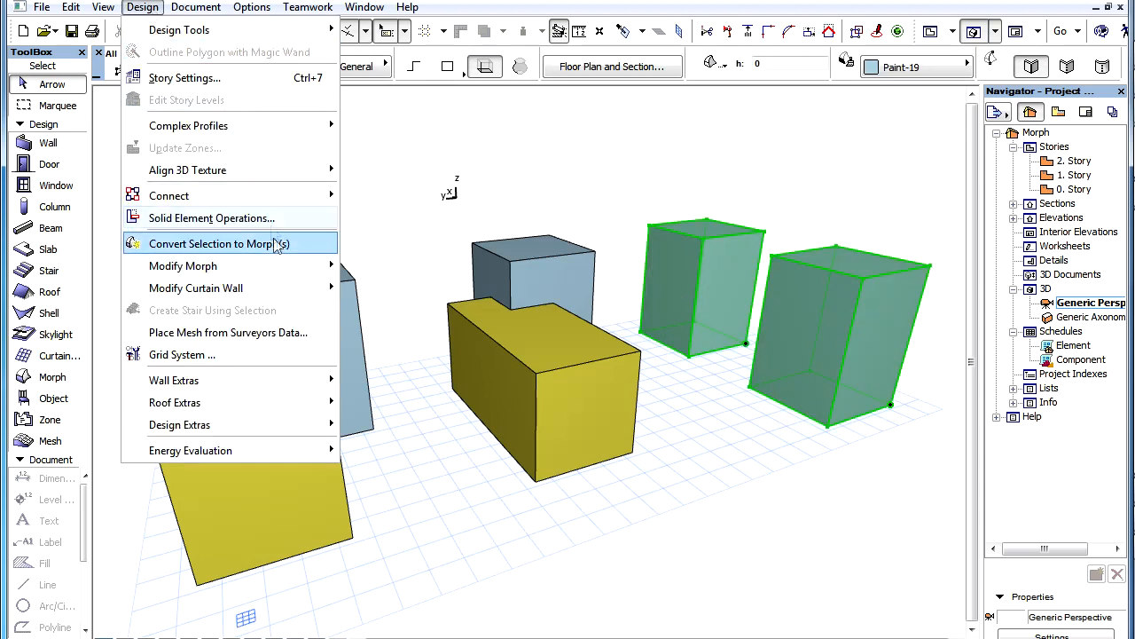
mouse_move(183, 265)
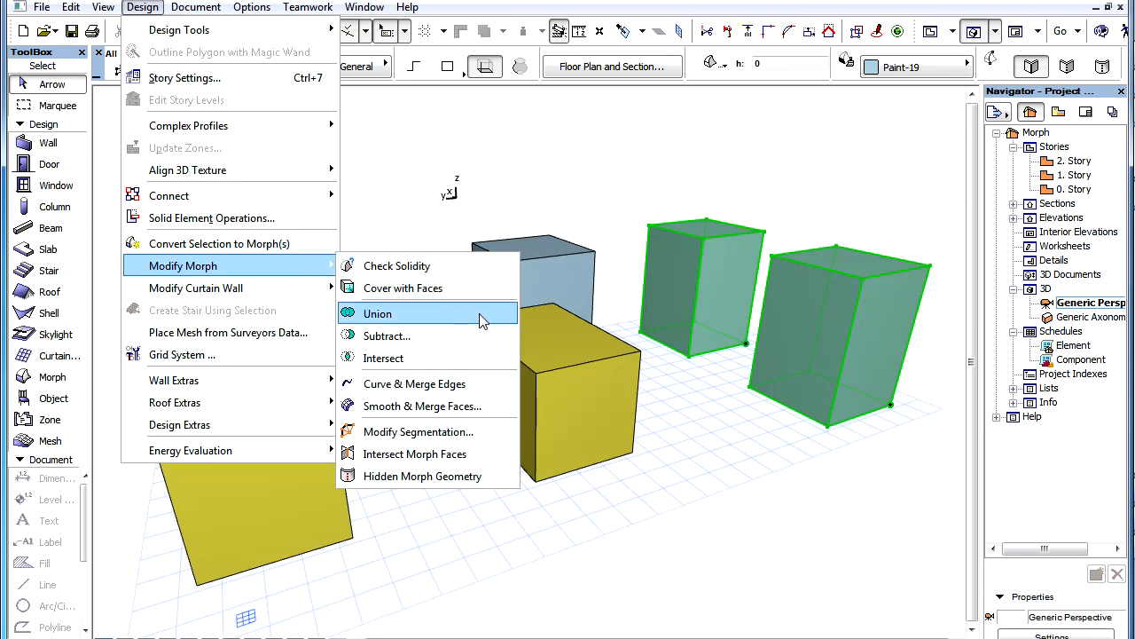
left_click(377, 313)
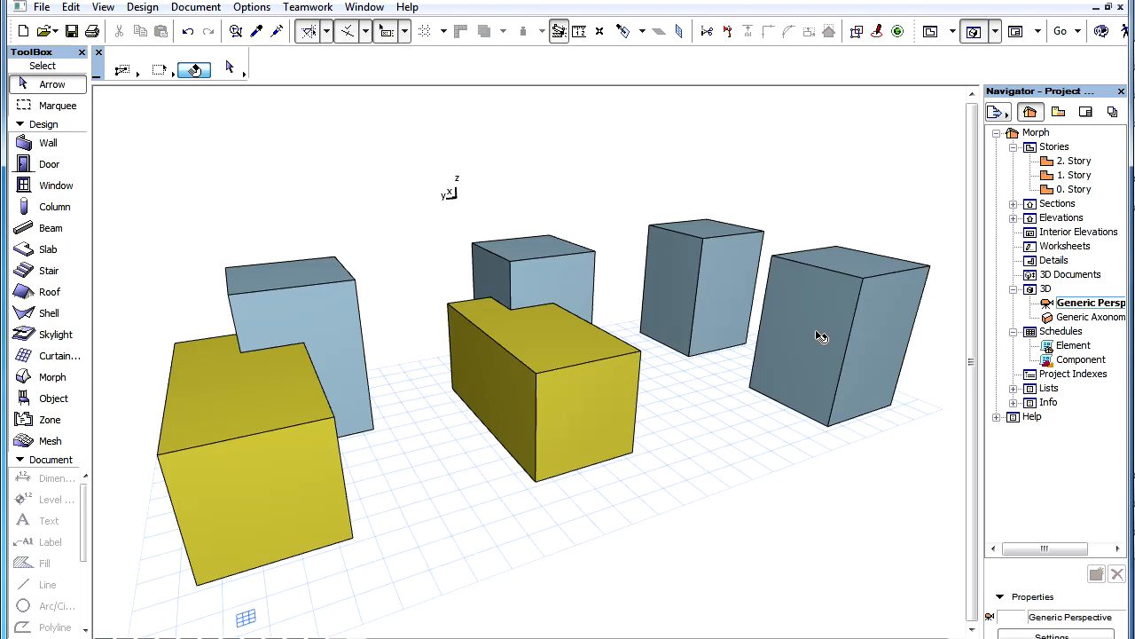